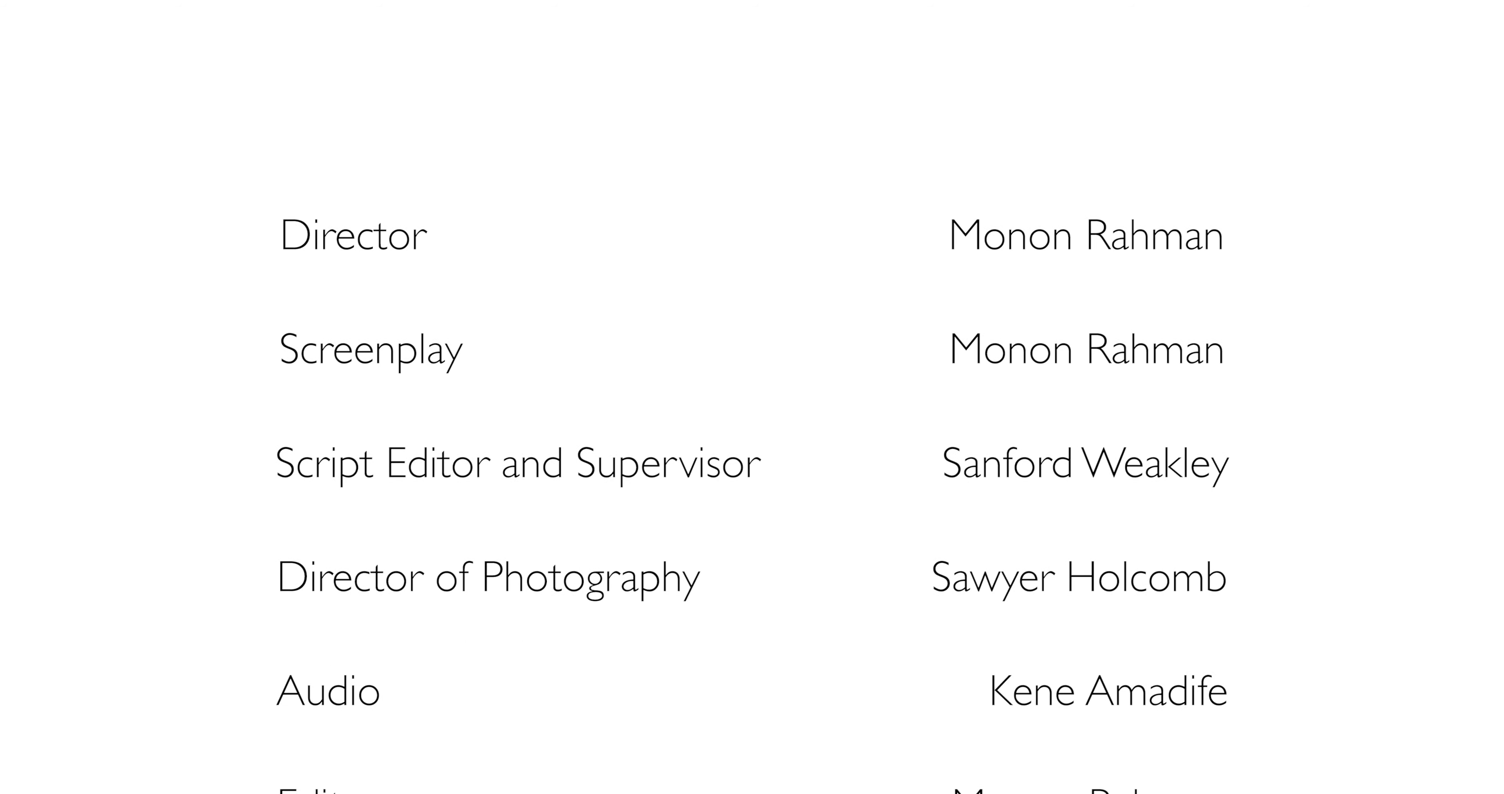
pyautogui.scroll(-3)
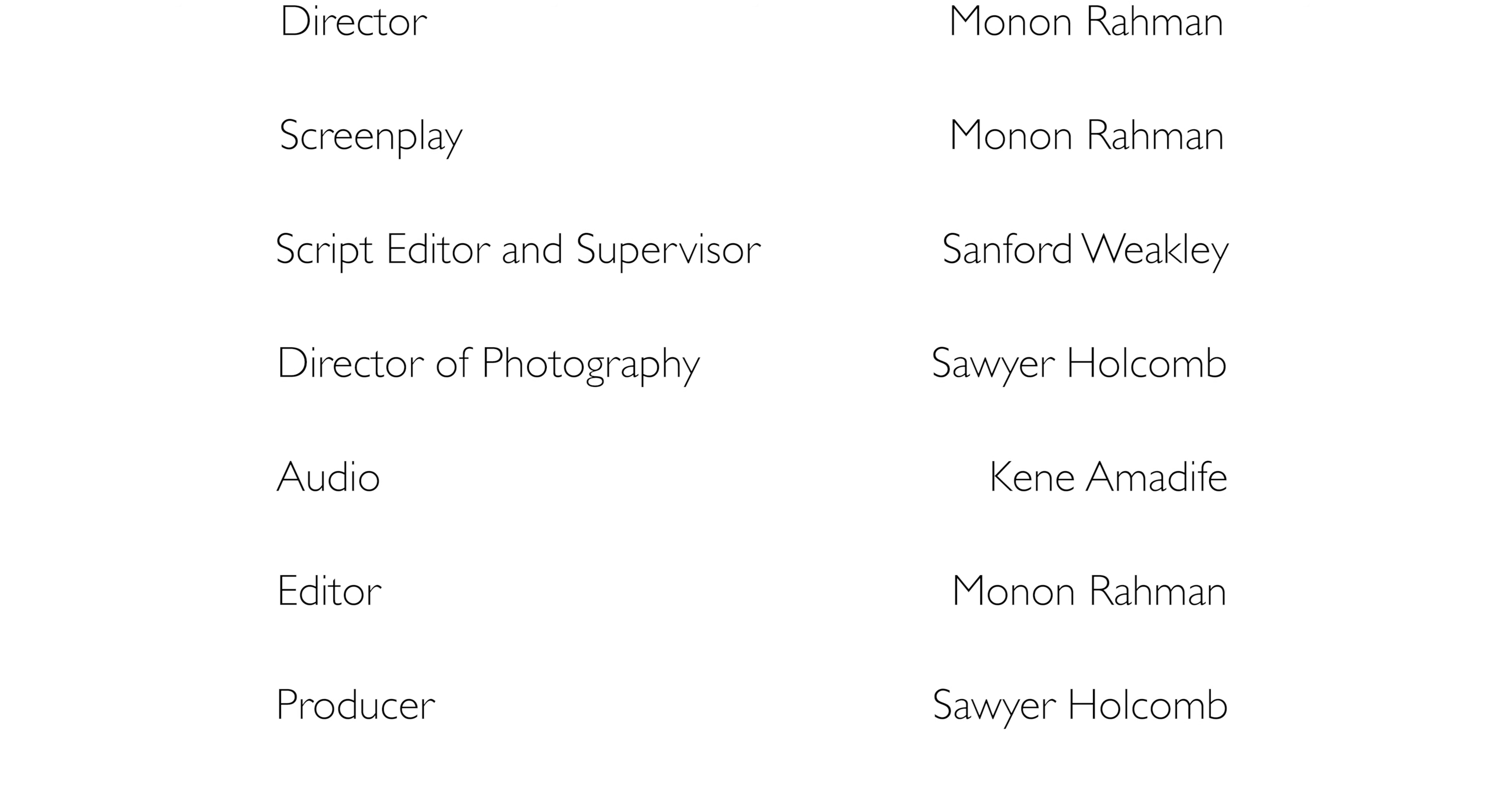